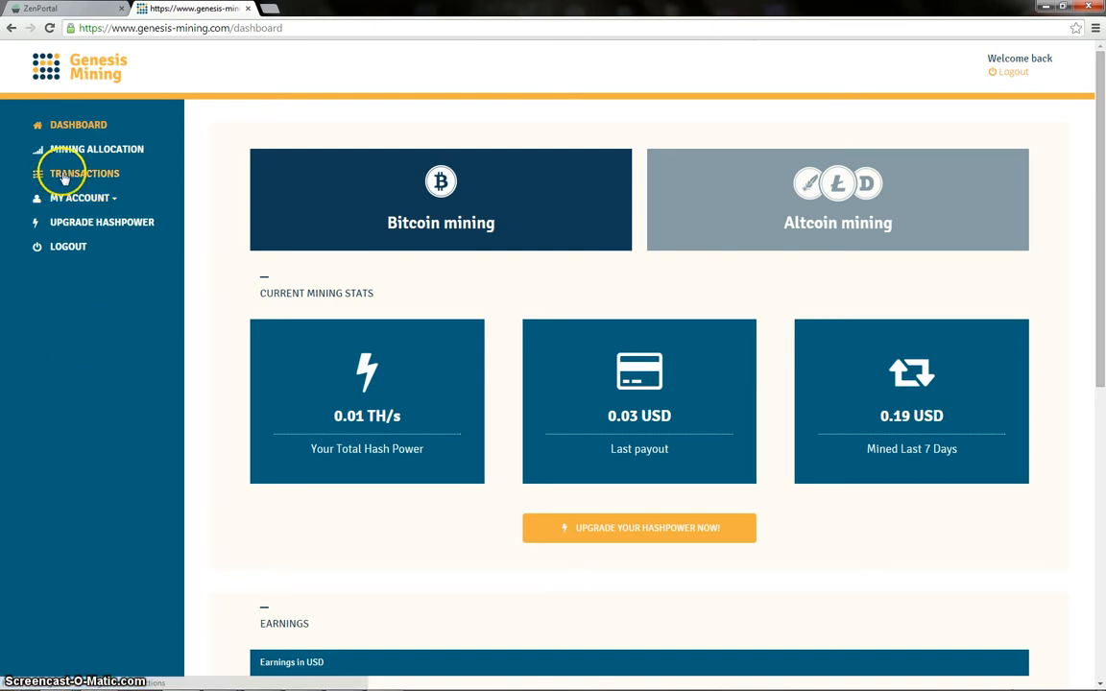
- Show the Genesis Mining transactions list with daily BTC net payouts
left_click(85, 173)
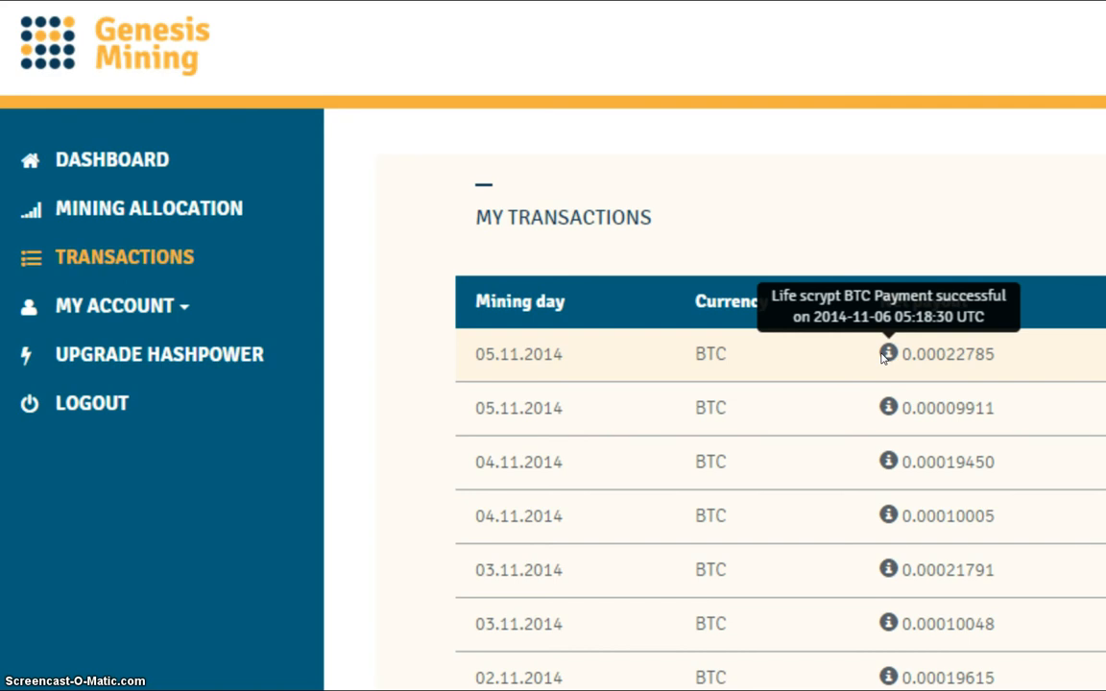
mouse_move(872, 402)
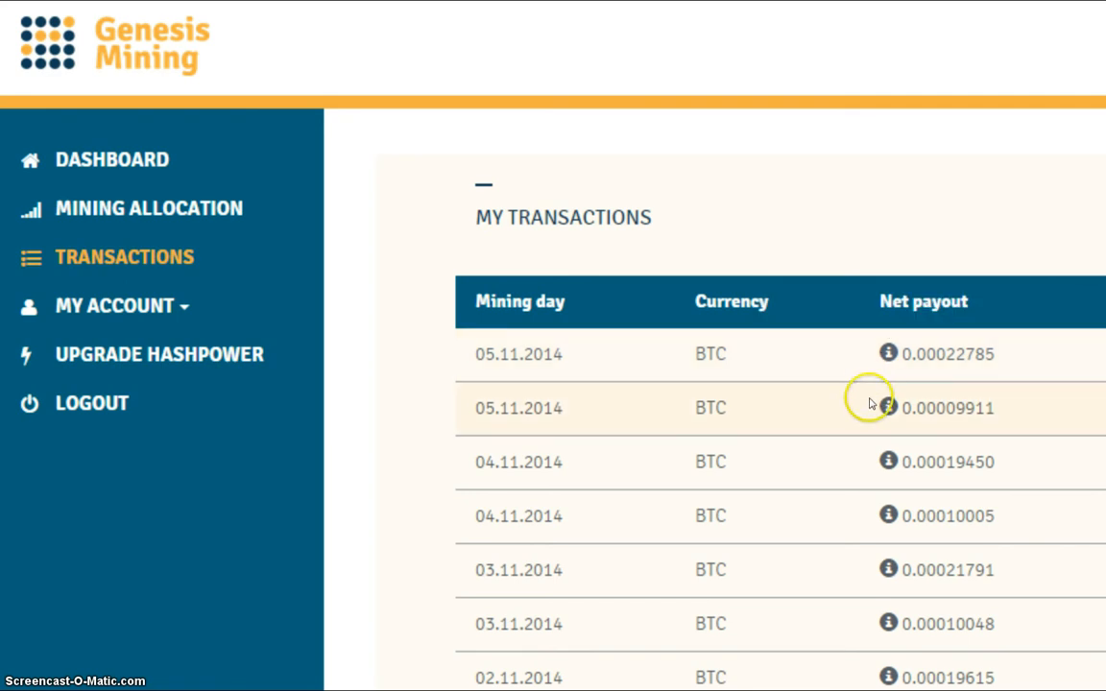
mouse_move(888, 411)
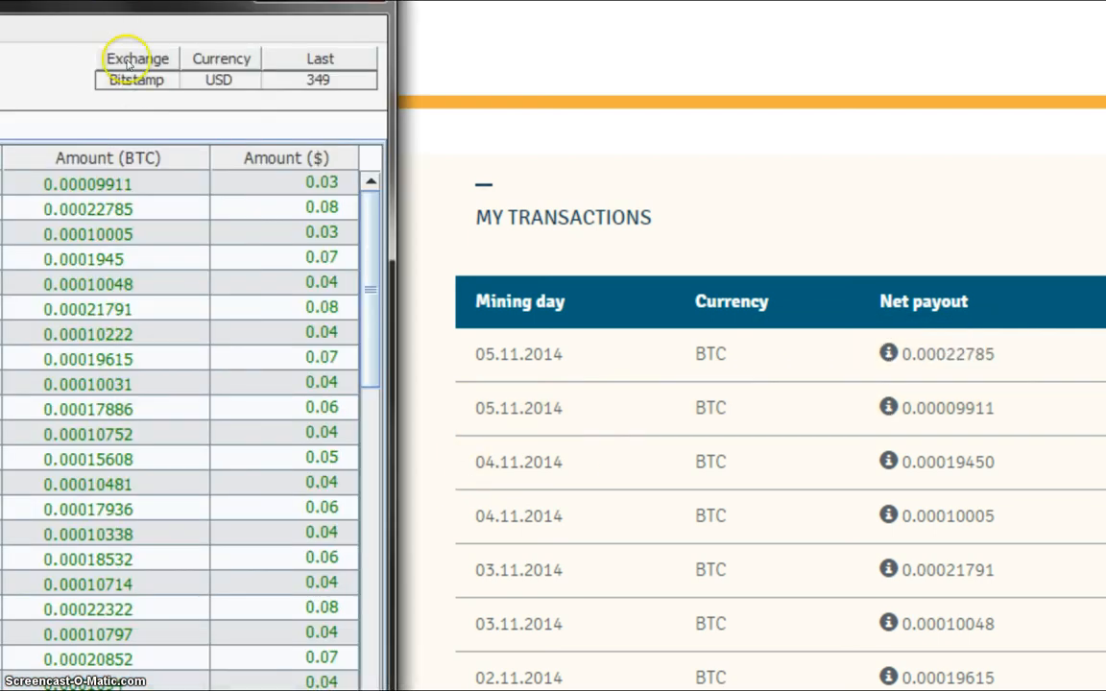
mouse_move(136, 85)
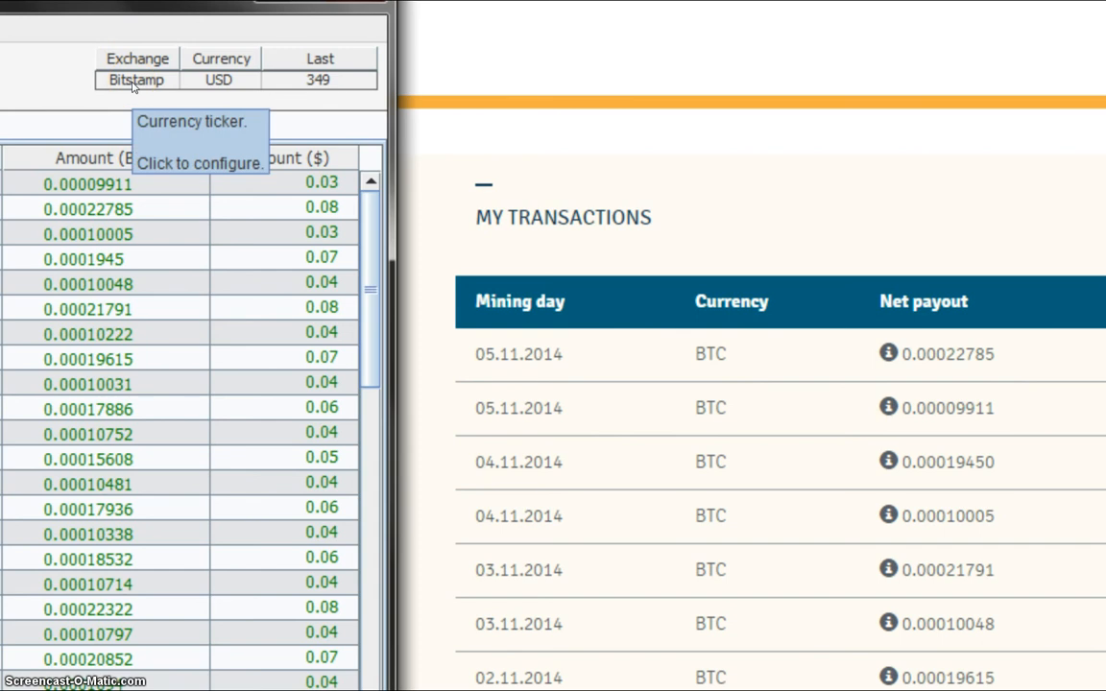
mouse_move(213, 154)
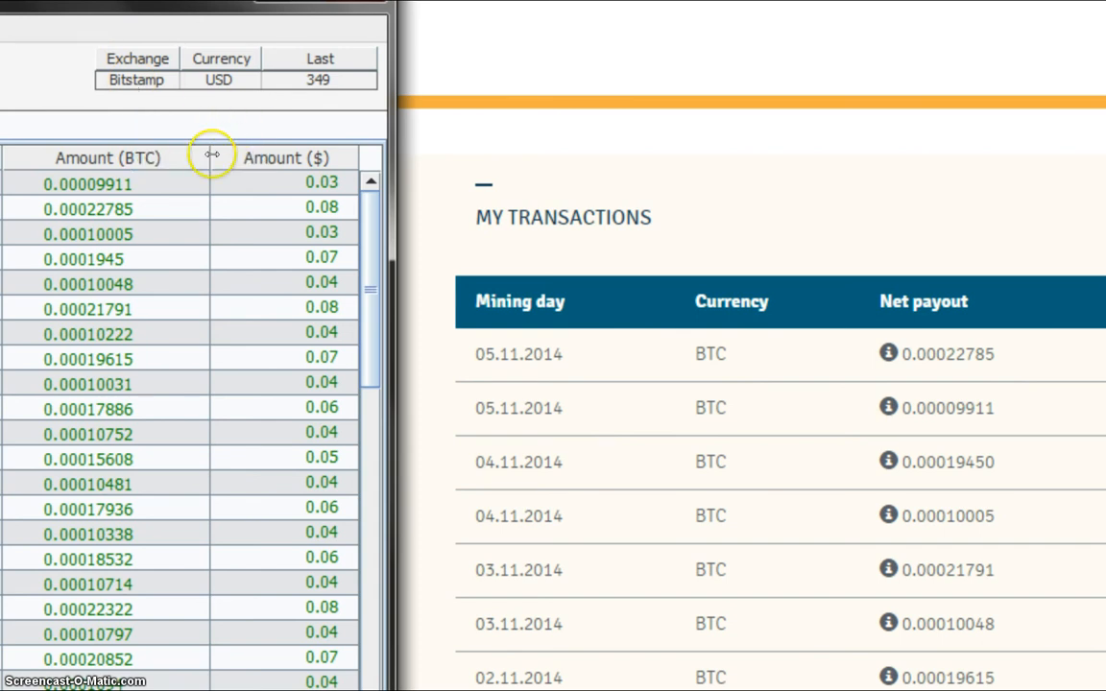
mouse_move(240, 267)
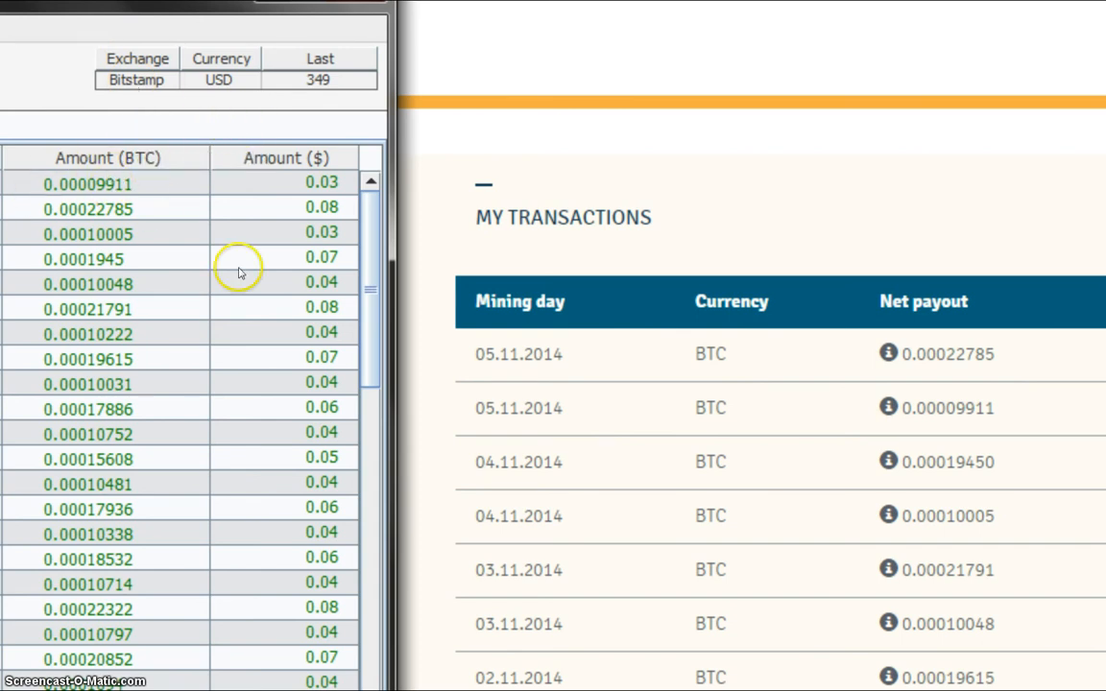
mouse_move(44, 190)
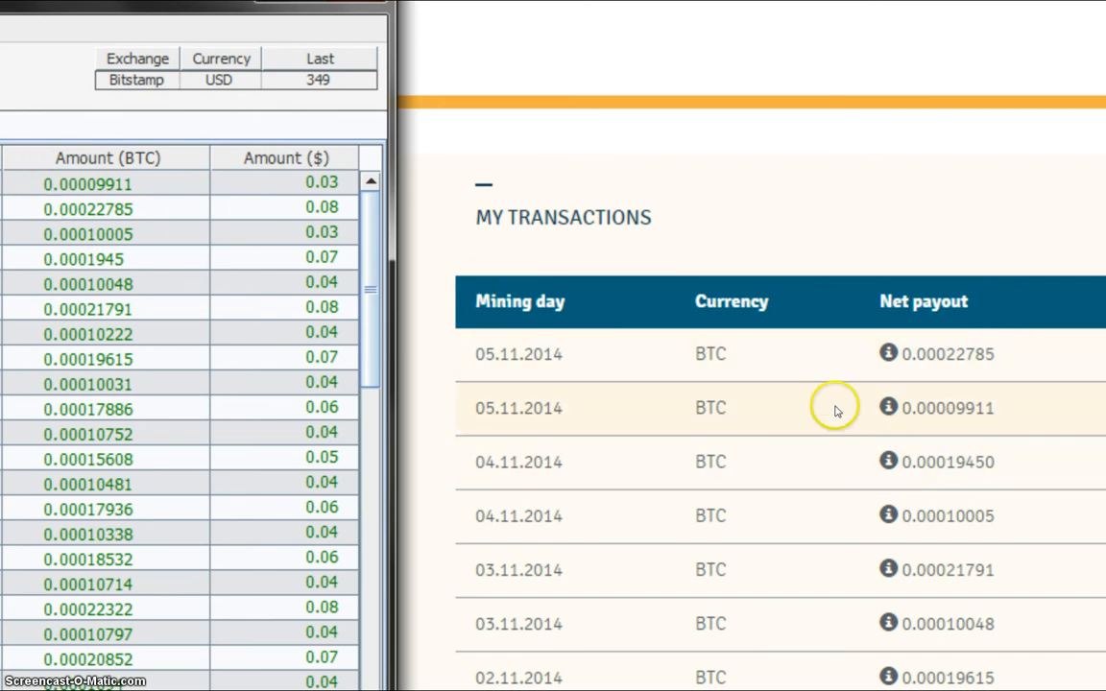
mouse_move(941, 461)
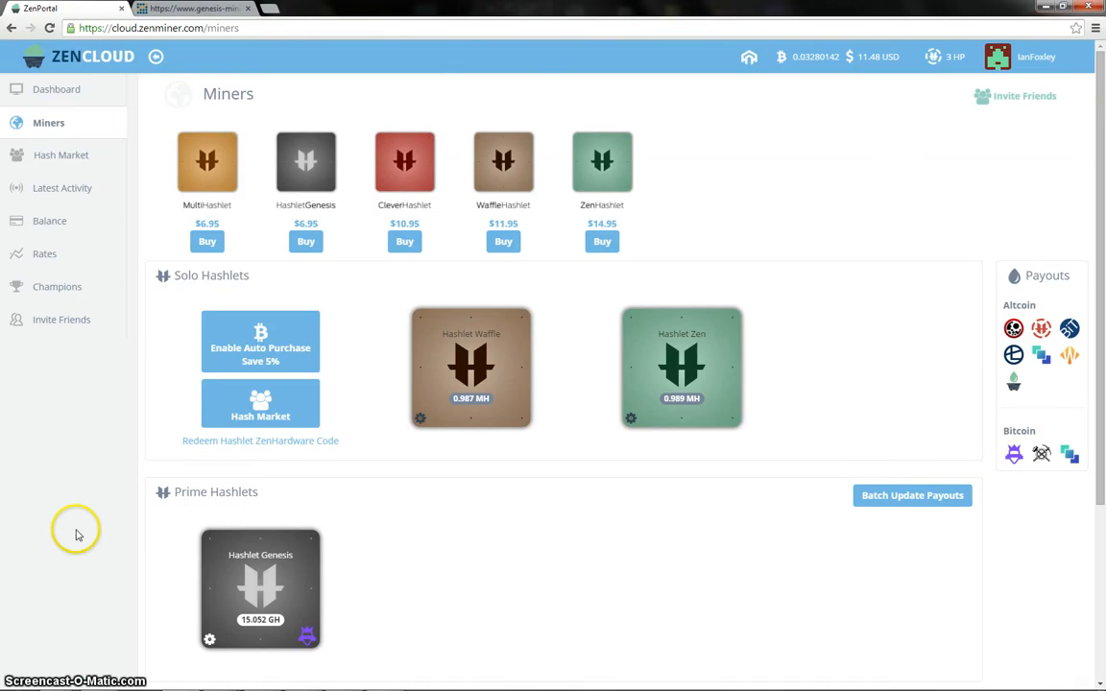
- After matching wallet amounts to Genesis payouts, move to the ZenCloud hashlets view
left_click(44, 253)
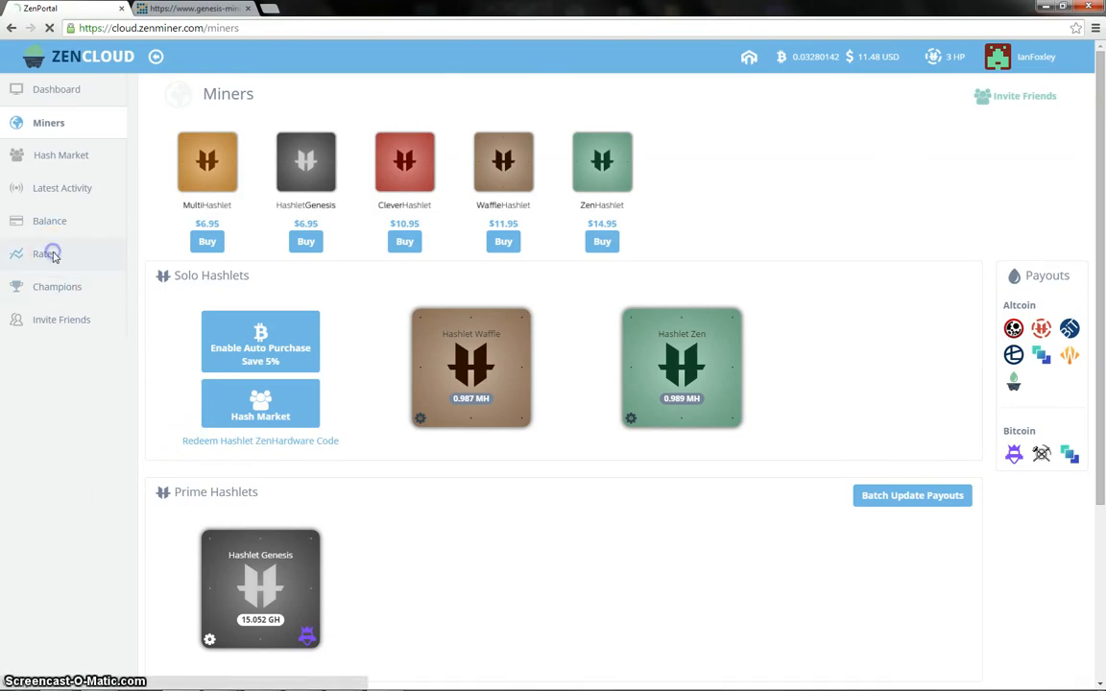
- Show ZenCloud's Rates page with hashlet maintenance costs and average Scrypt and BTC payouts
left_click(44, 254)
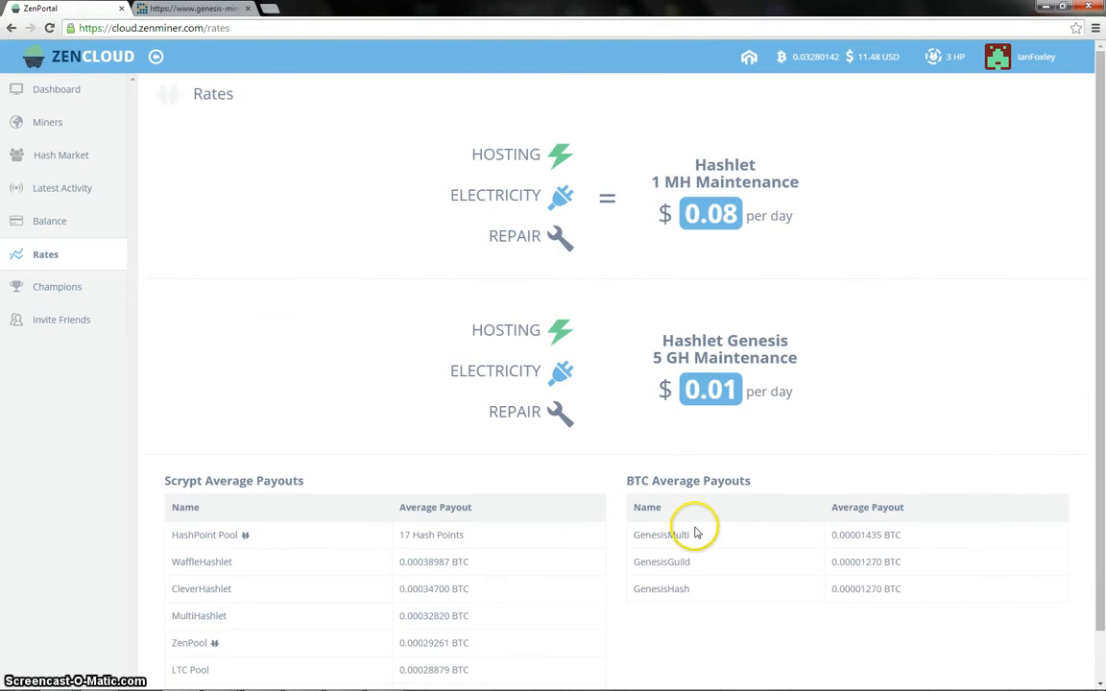
mouse_move(803, 530)
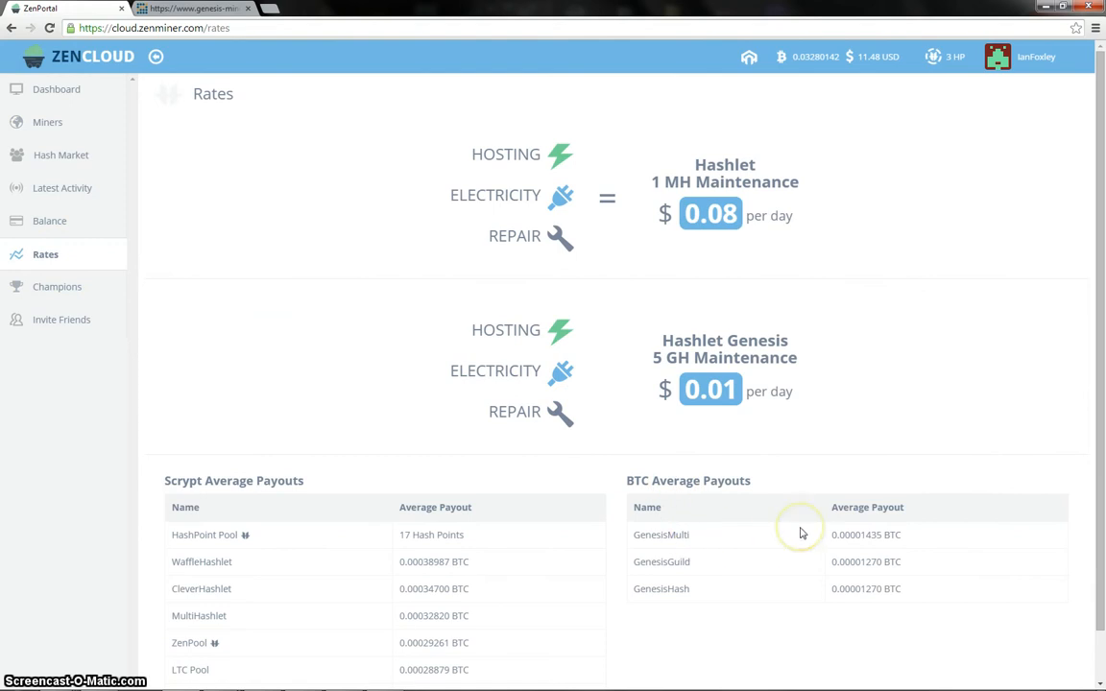
mouse_move(881, 534)
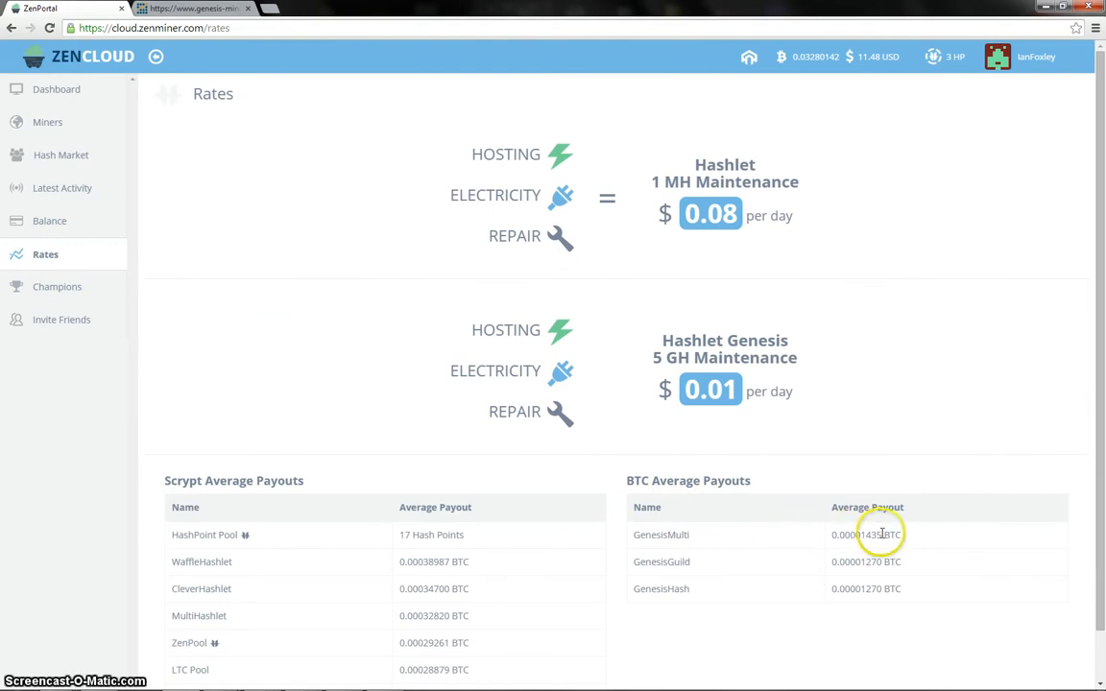
mouse_move(930, 538)
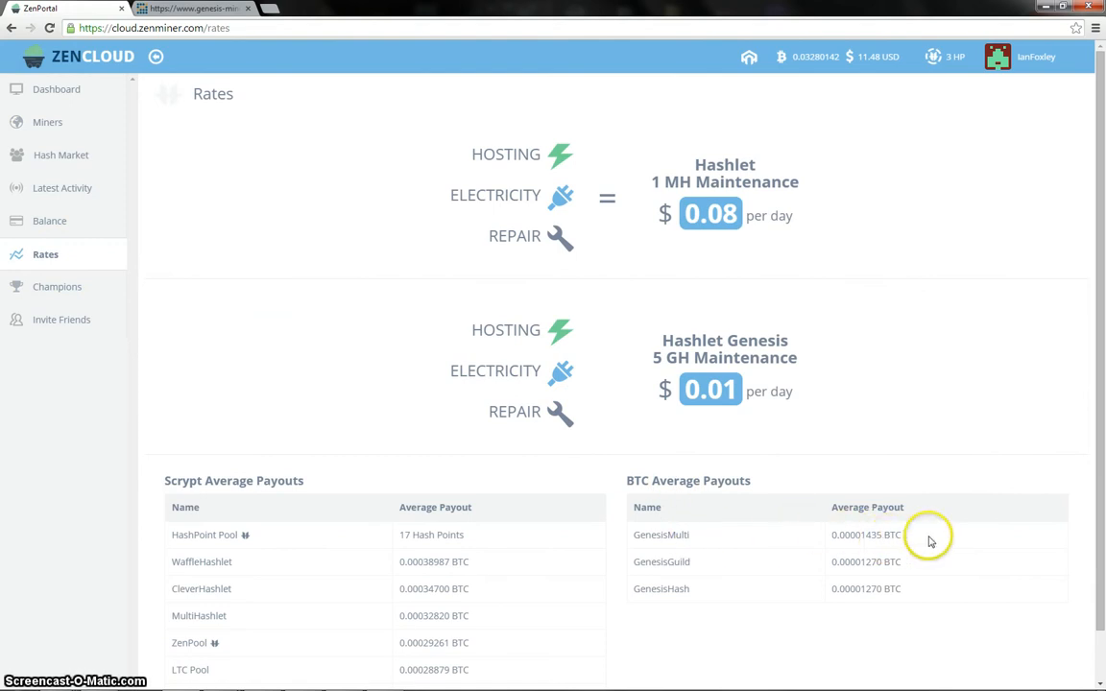
mouse_move(796, 557)
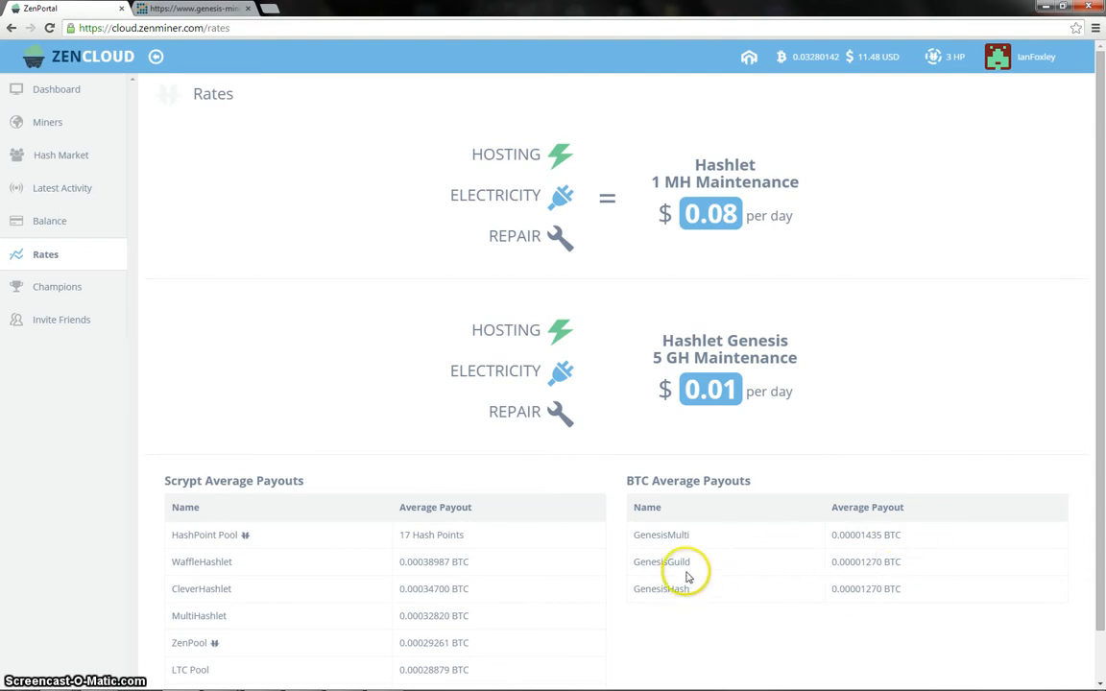
mouse_move(864, 591)
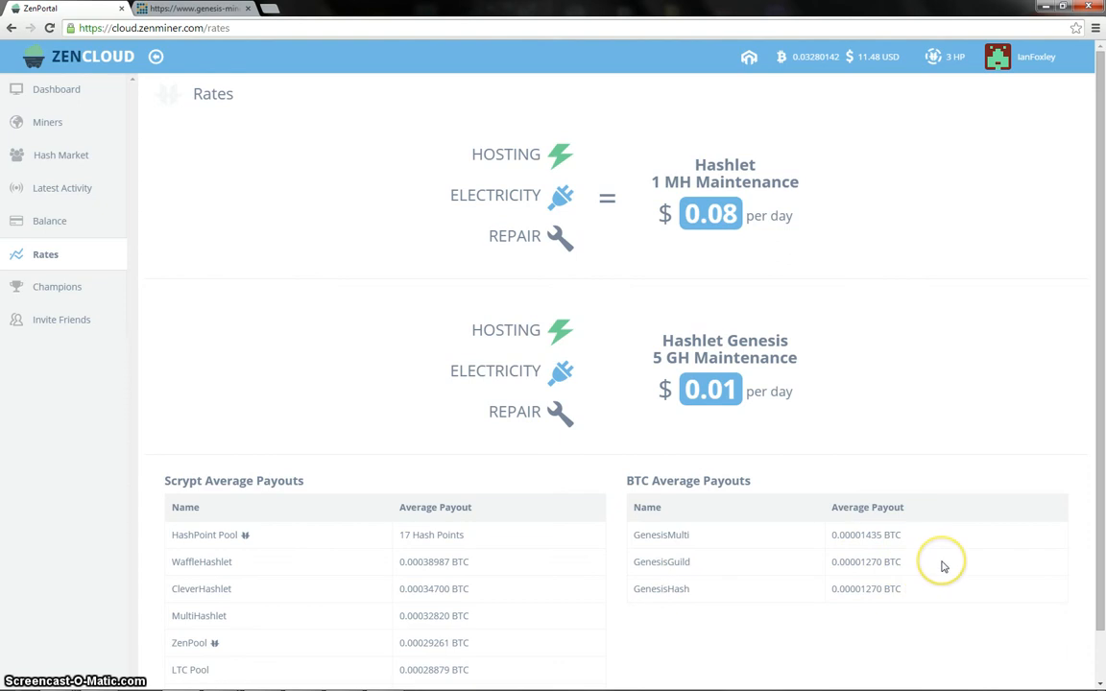
mouse_move(280, 319)
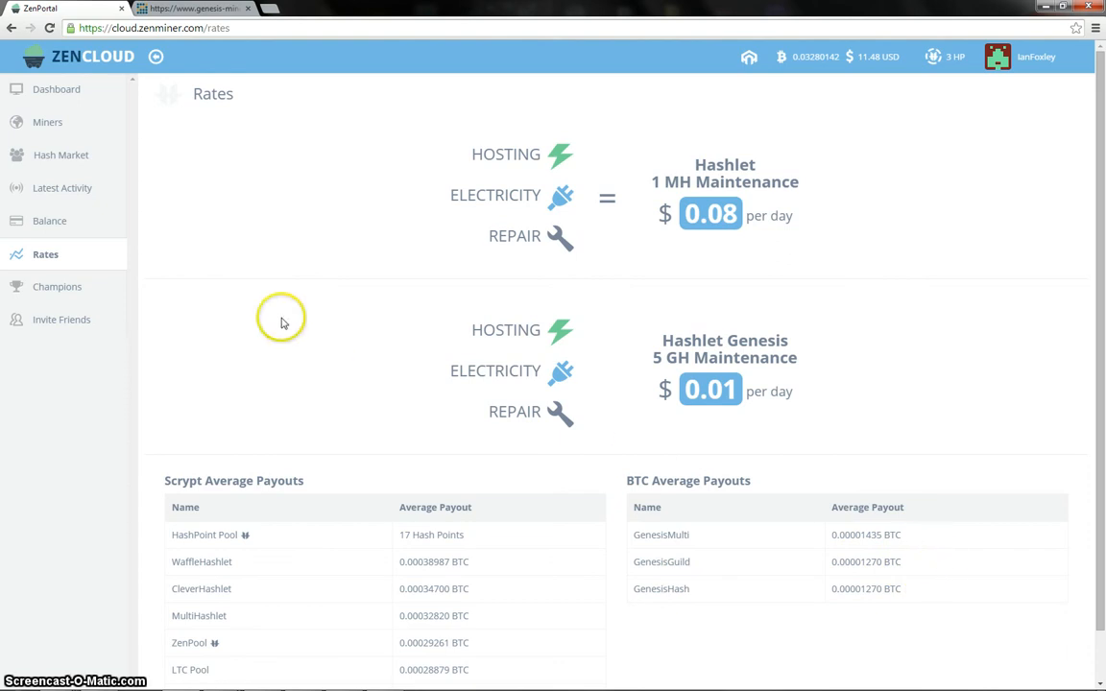
scroll("down", 3)
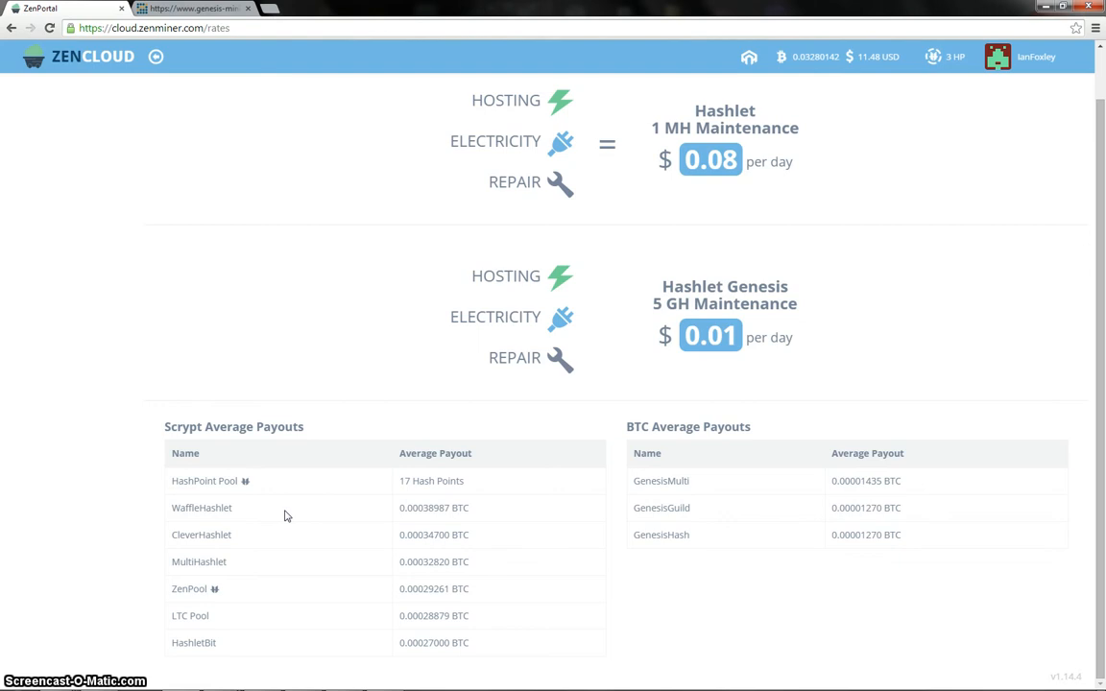
mouse_move(504, 507)
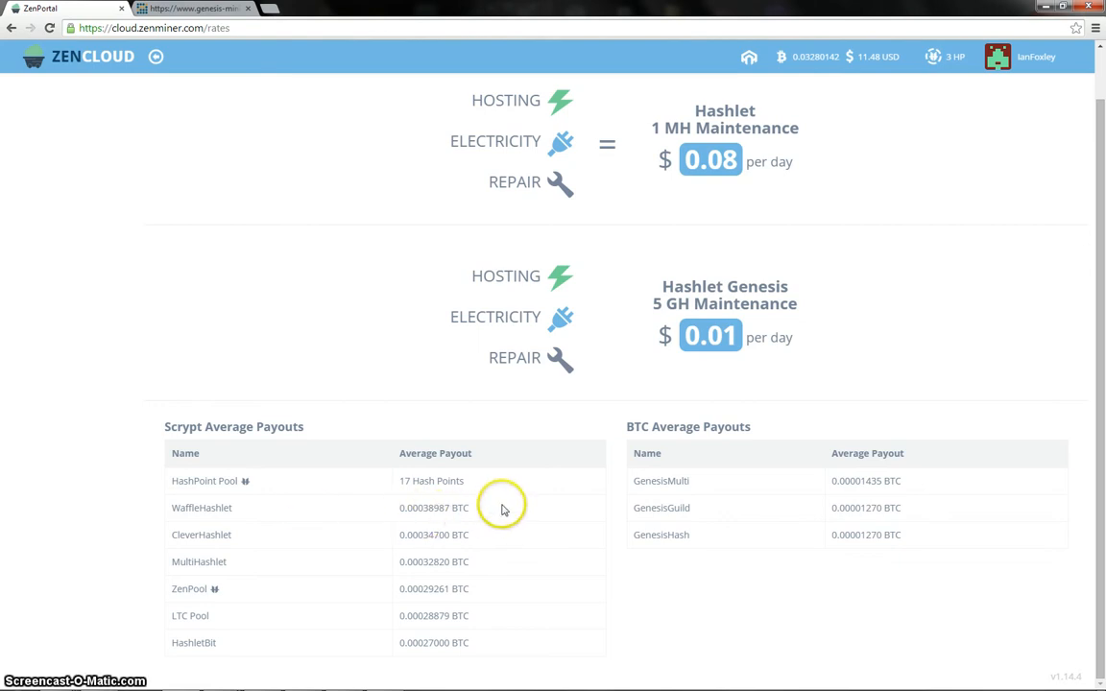
mouse_move(551, 507)
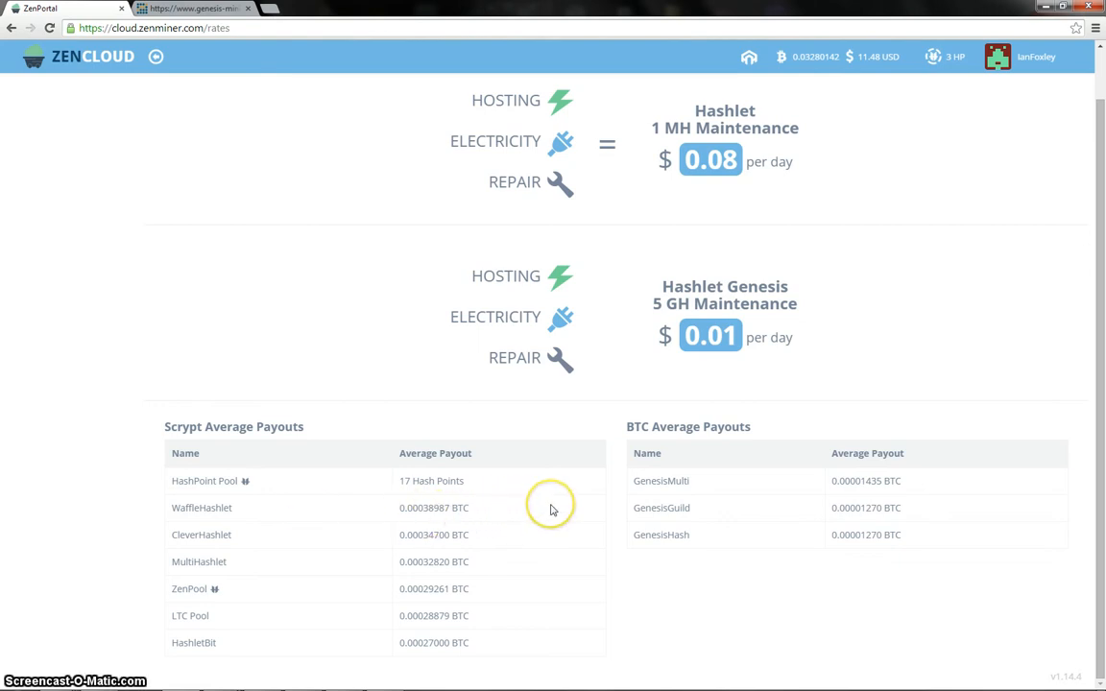
mouse_move(281, 592)
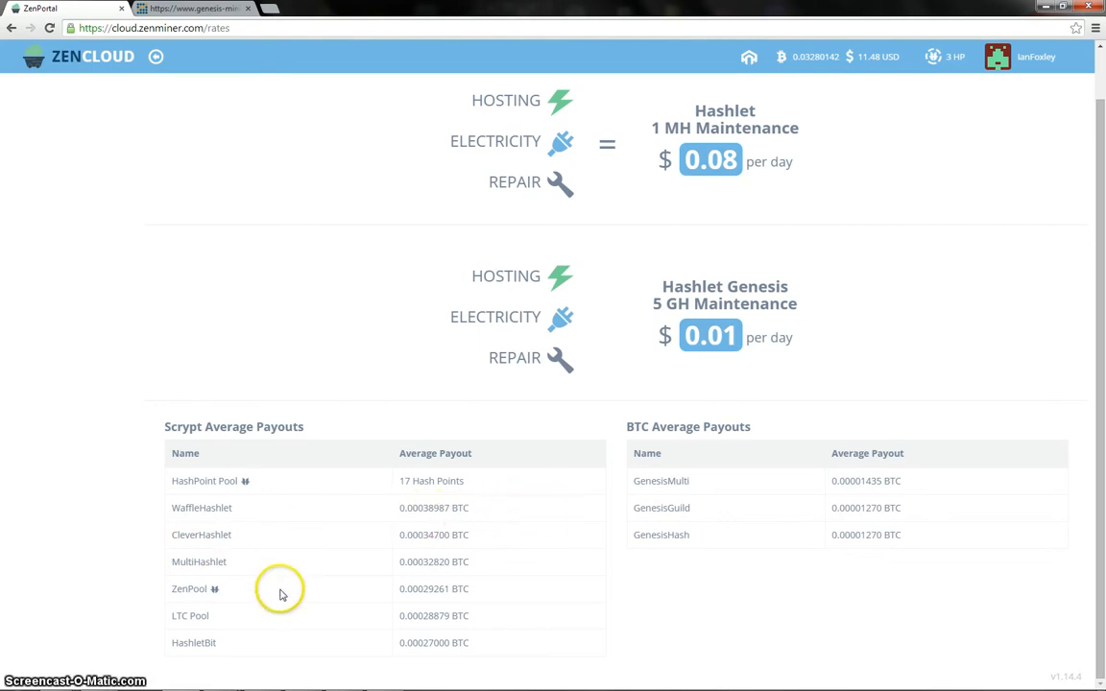
mouse_move(282, 630)
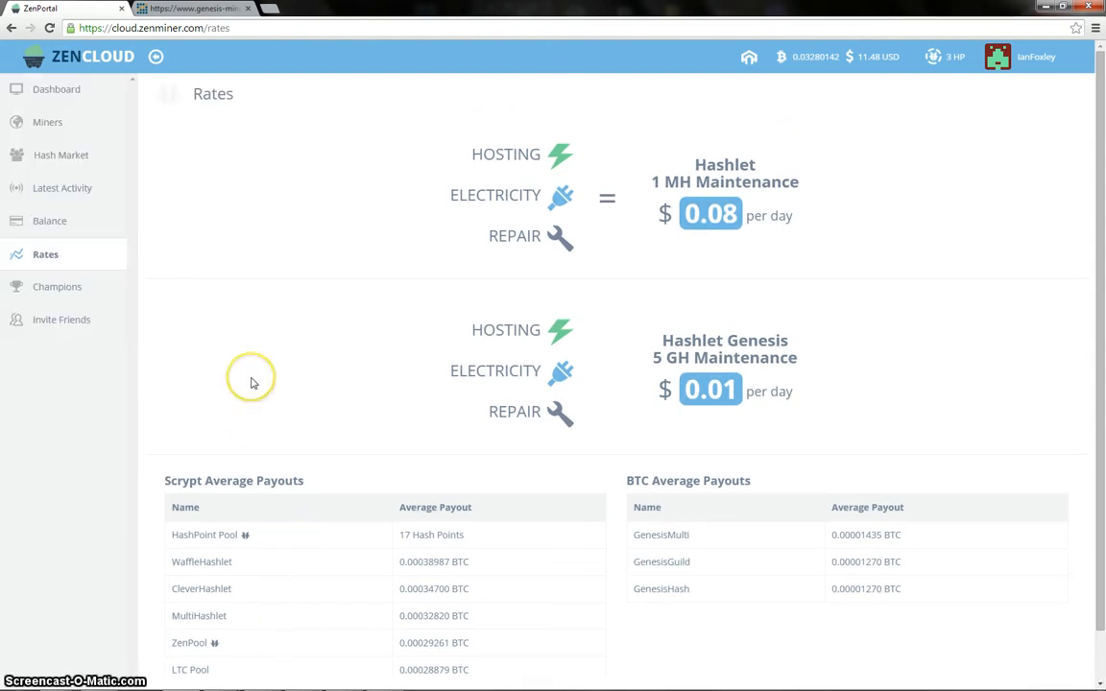
mouse_move(61, 192)
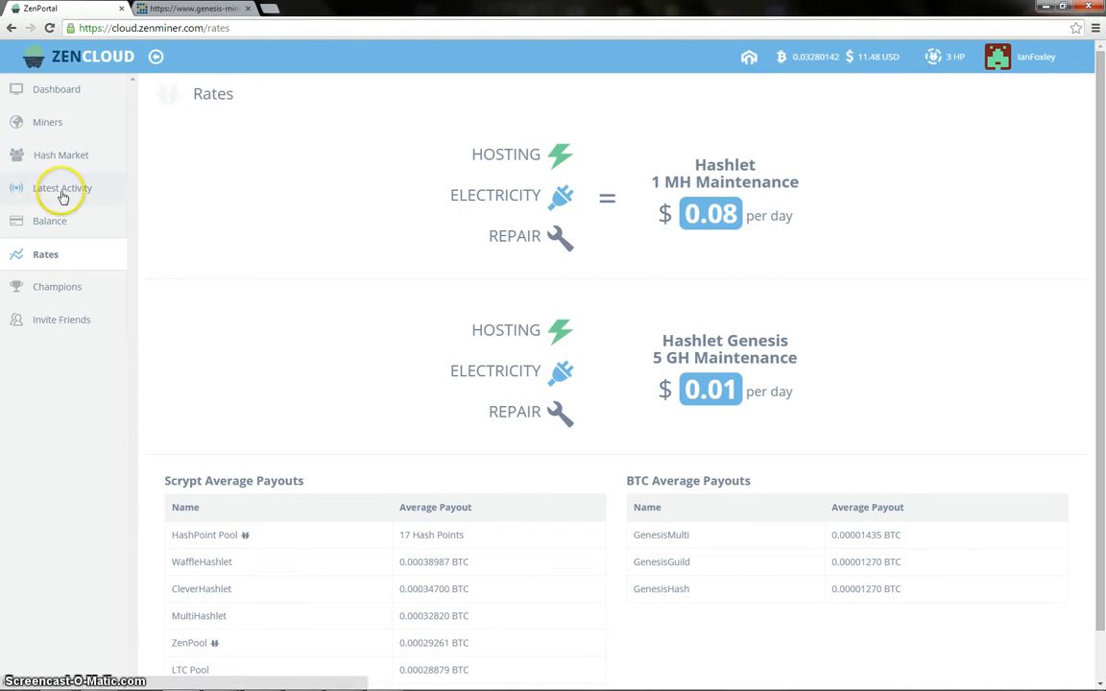
- Show ZenCloud's Latest Activity with per-hashlet BTC payouts and maintenance fees
left_click(61, 188)
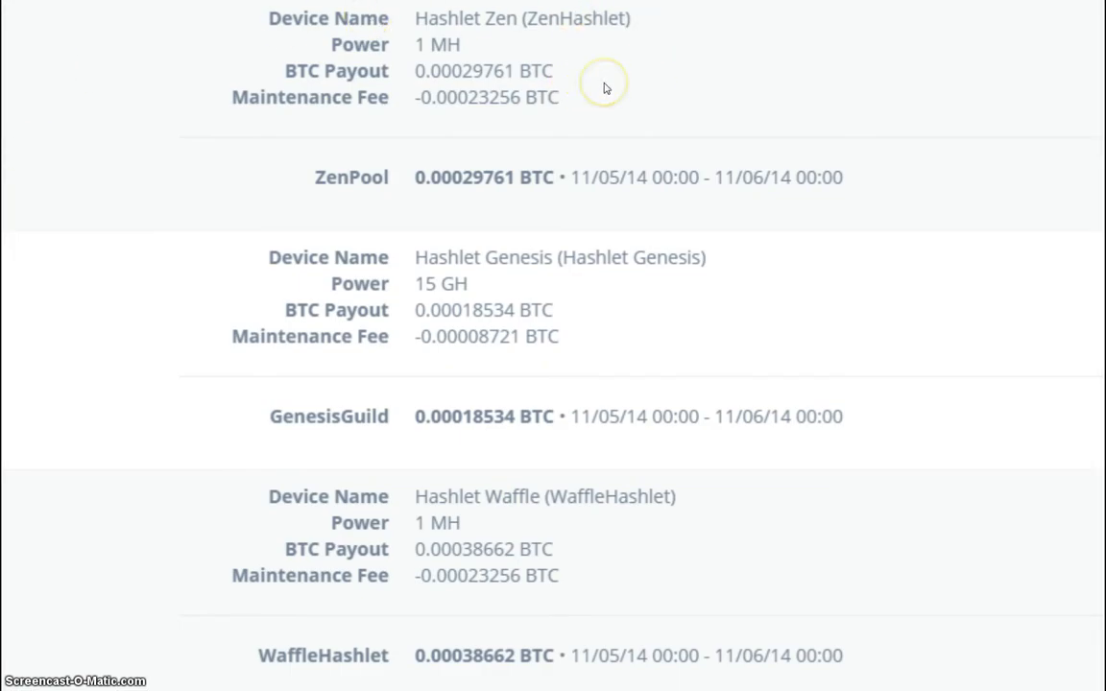
mouse_move(632, 71)
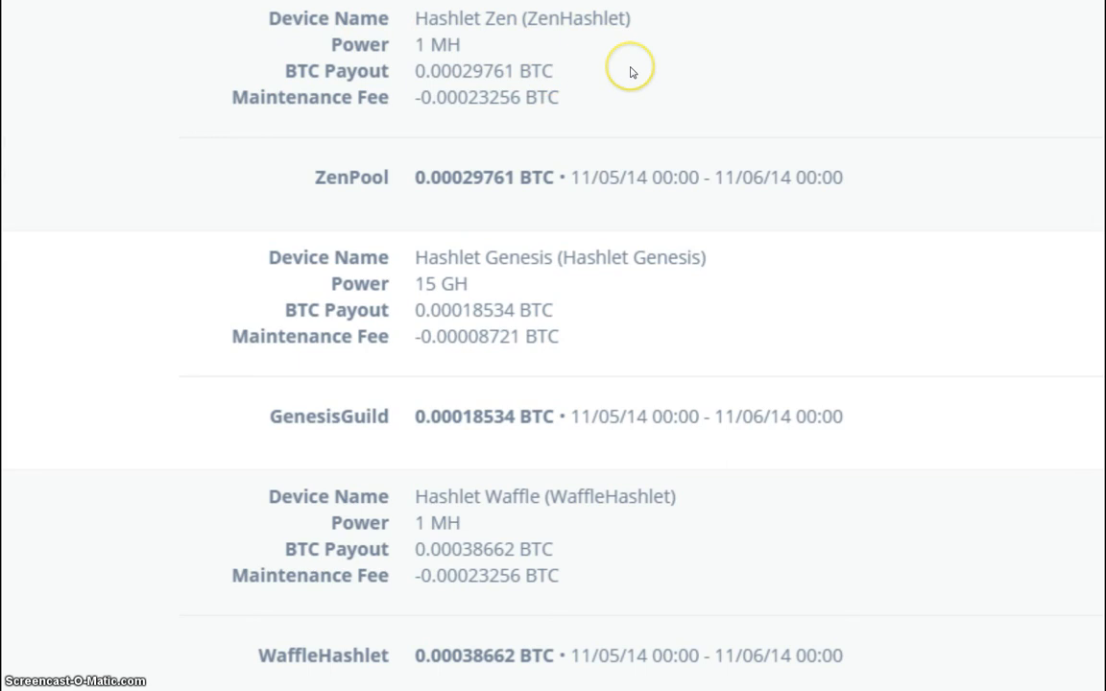
mouse_move(639, 104)
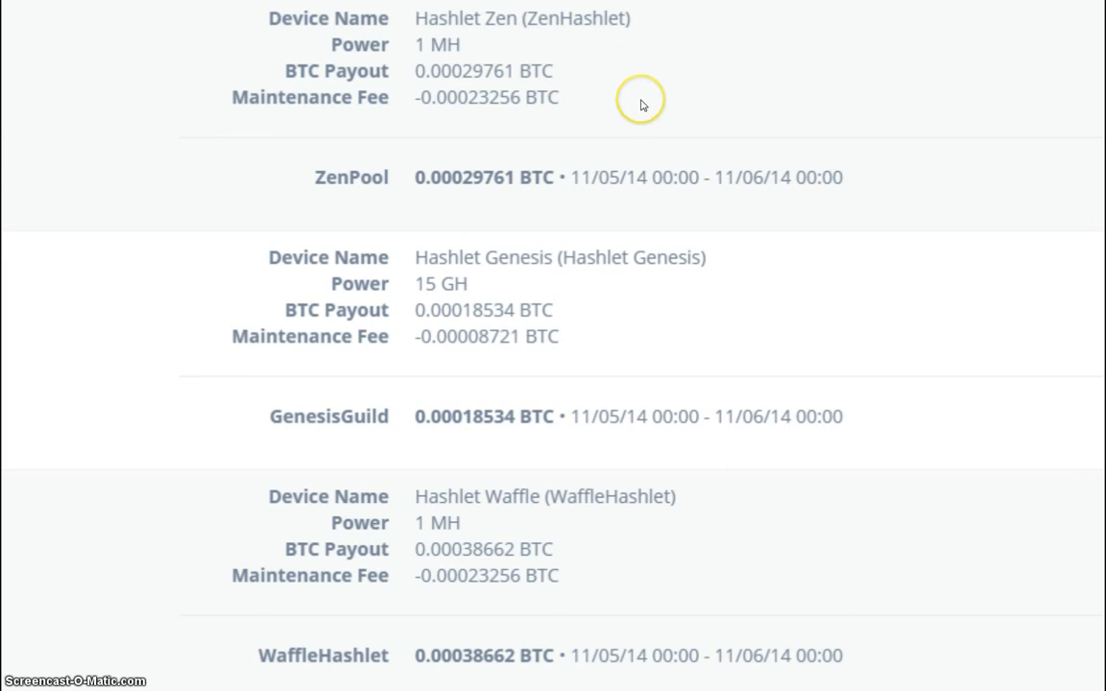
mouse_move(641, 104)
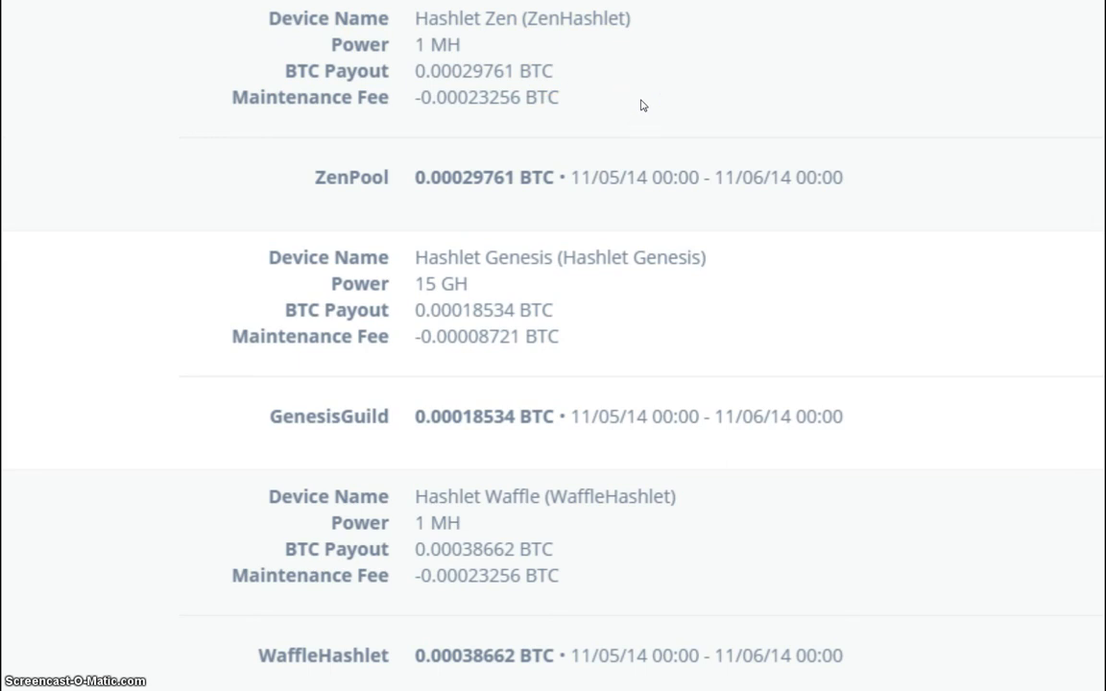
mouse_move(609, 245)
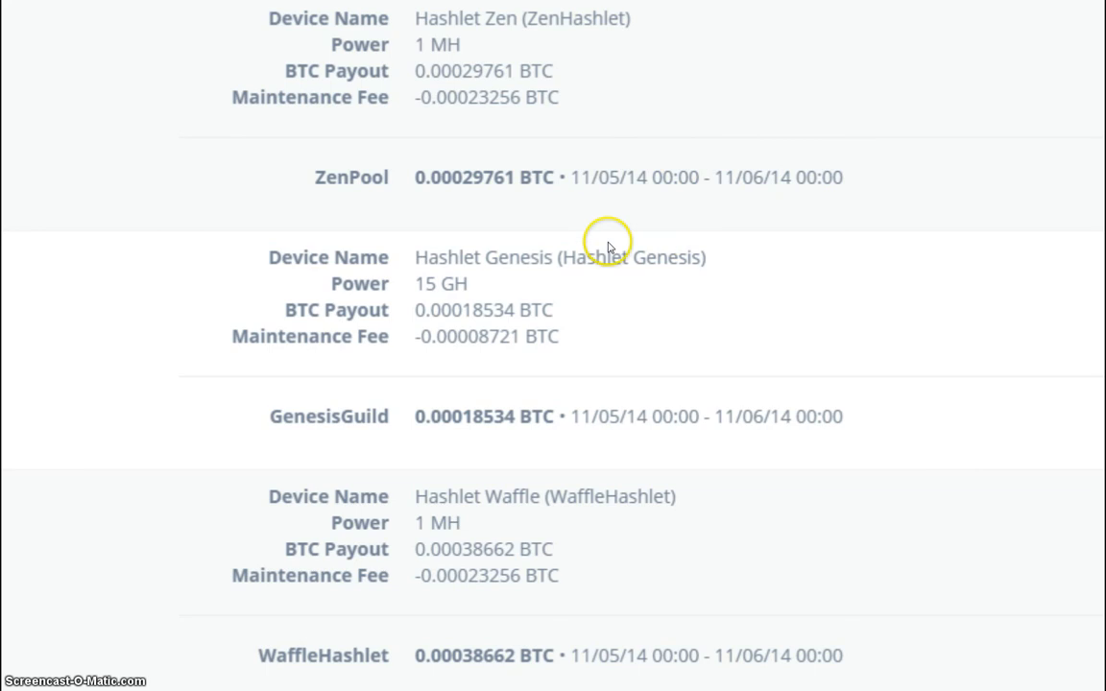
mouse_move(802, 261)
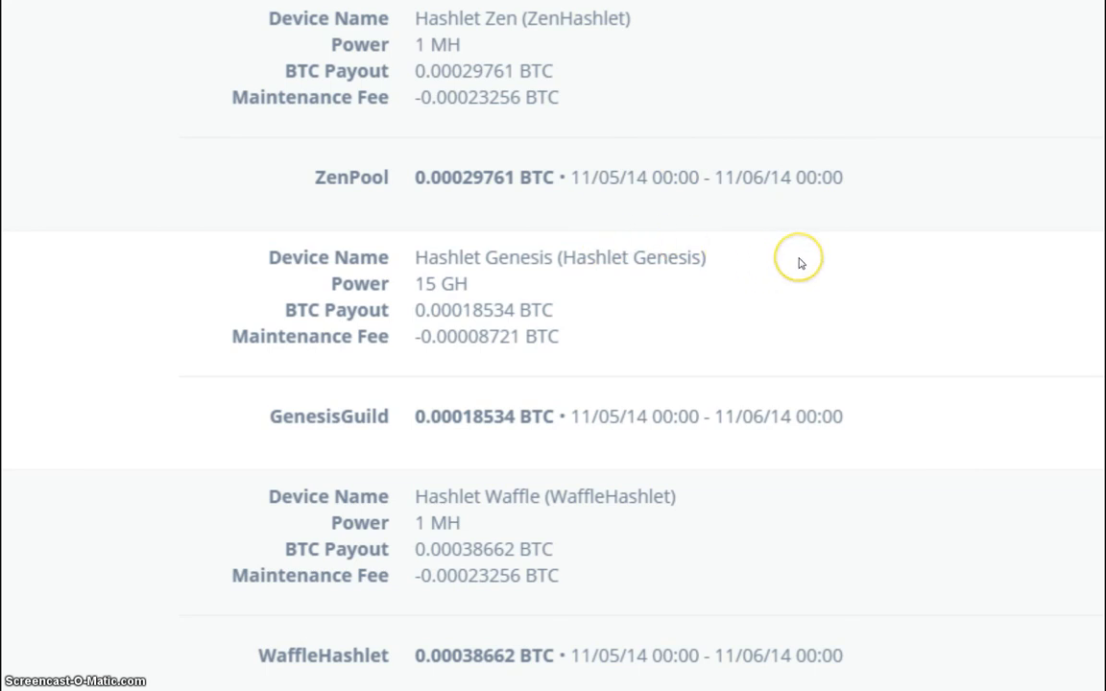
mouse_move(569, 315)
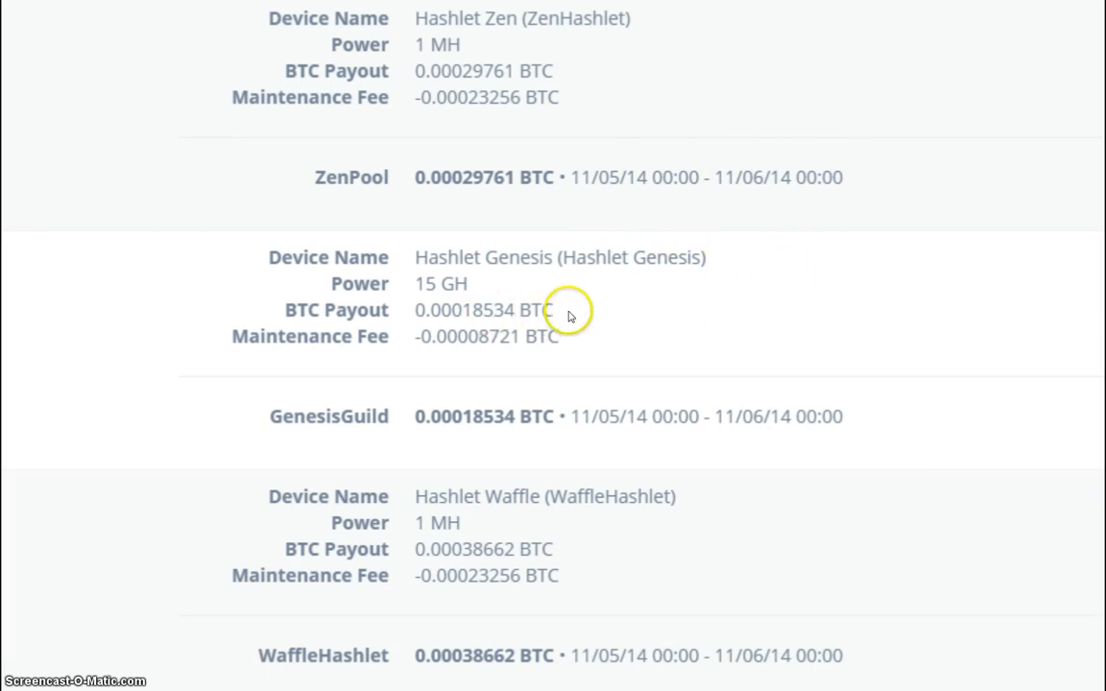
mouse_move(582, 314)
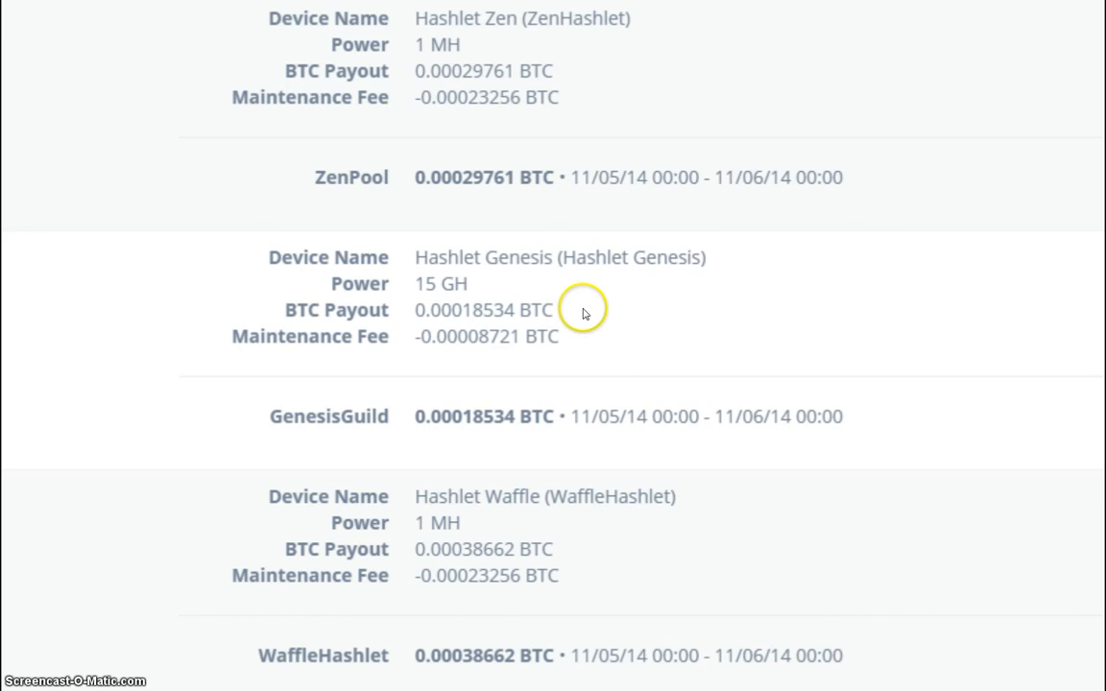
mouse_move(587, 330)
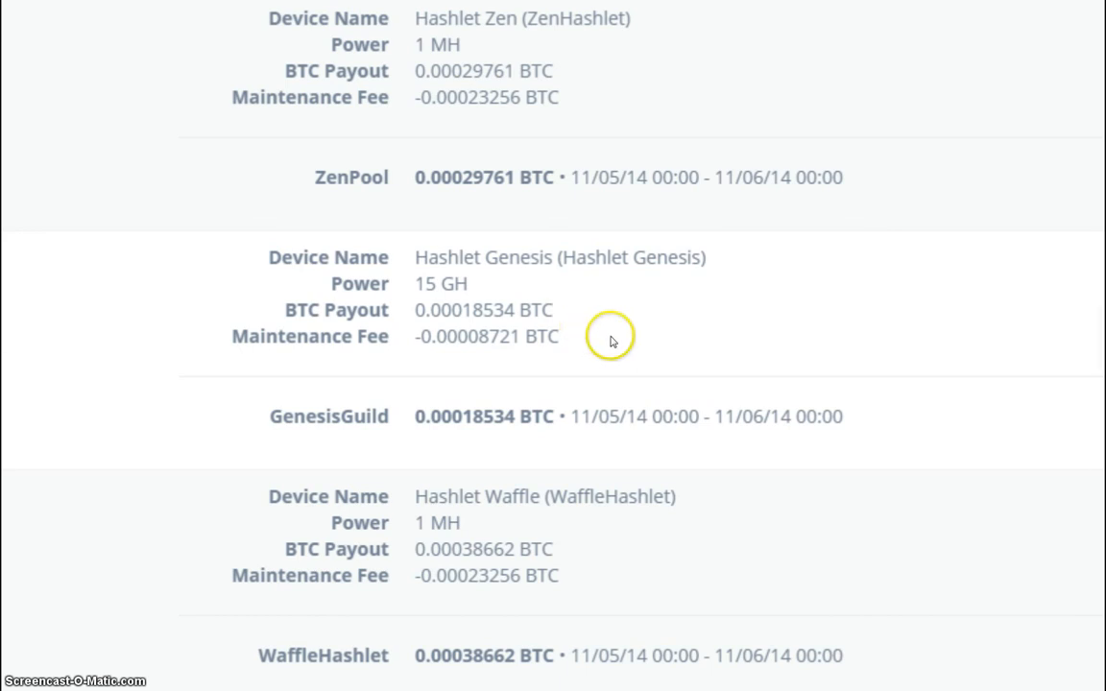
mouse_move(626, 574)
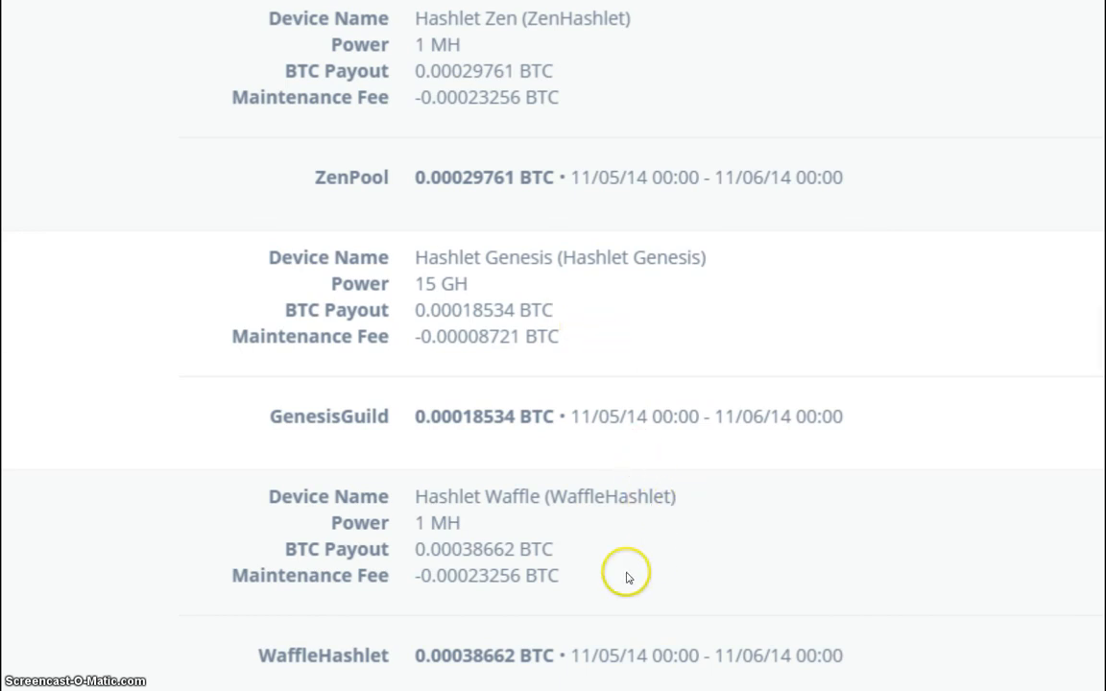
mouse_move(618, 564)
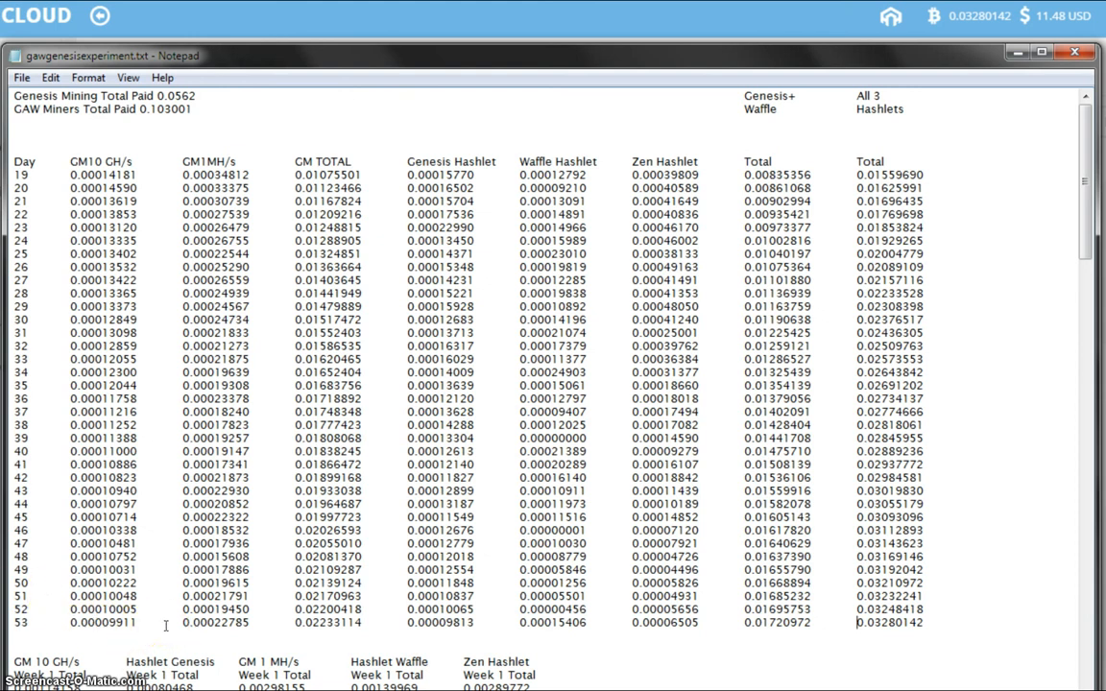
mouse_move(482, 165)
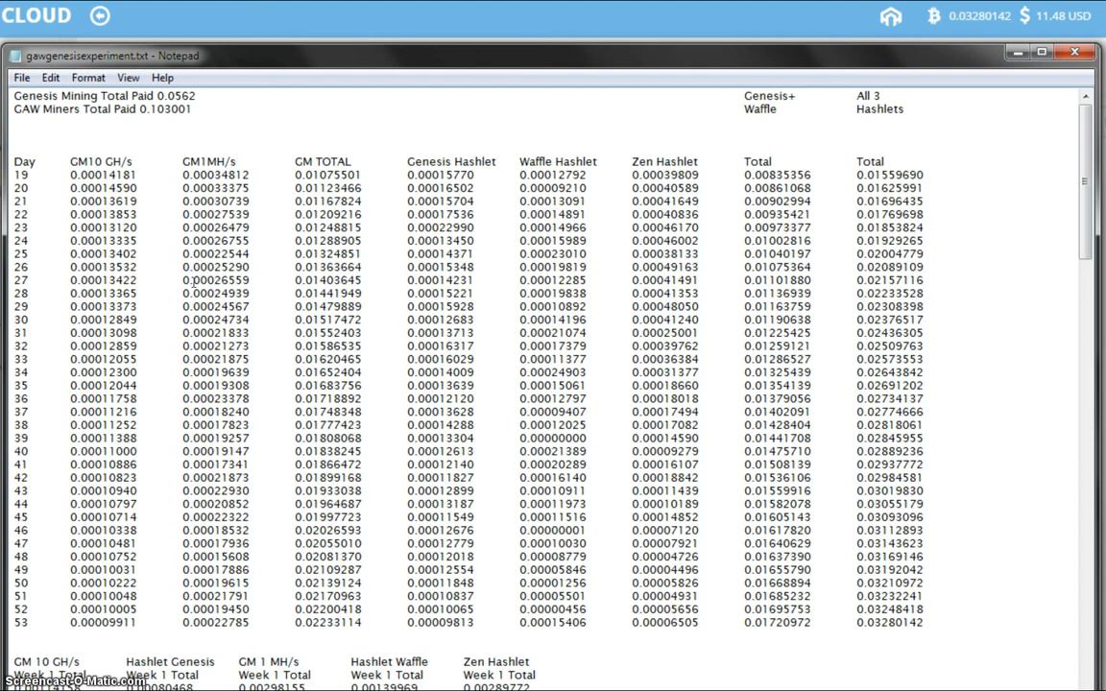
mouse_move(703, 31)
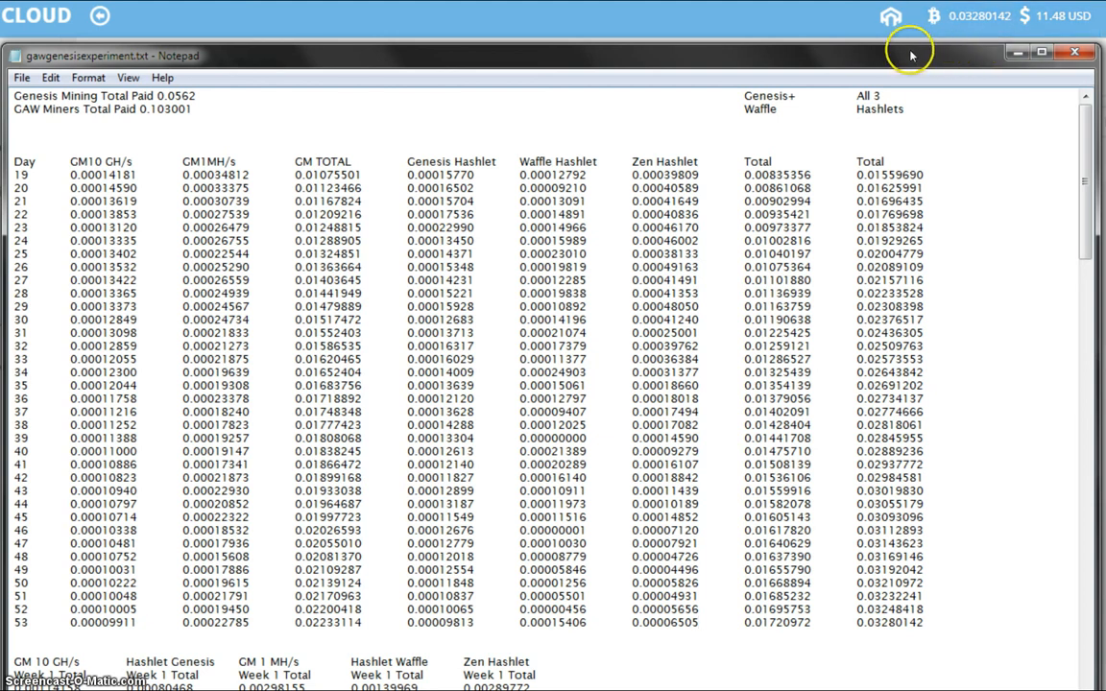
mouse_move(903, 19)
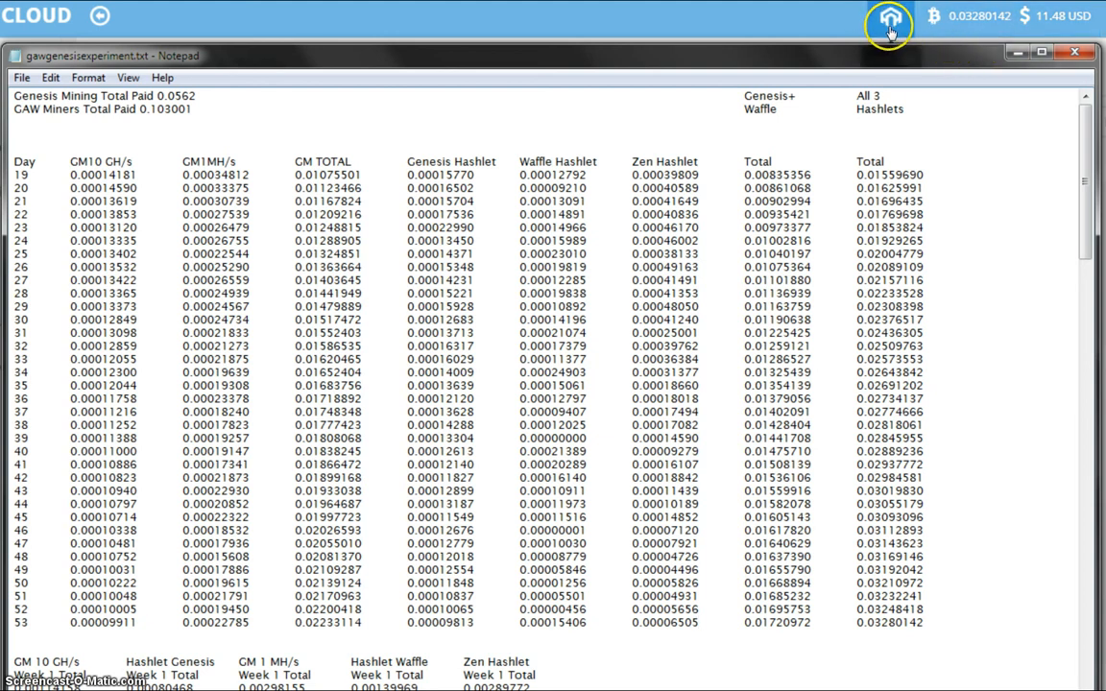